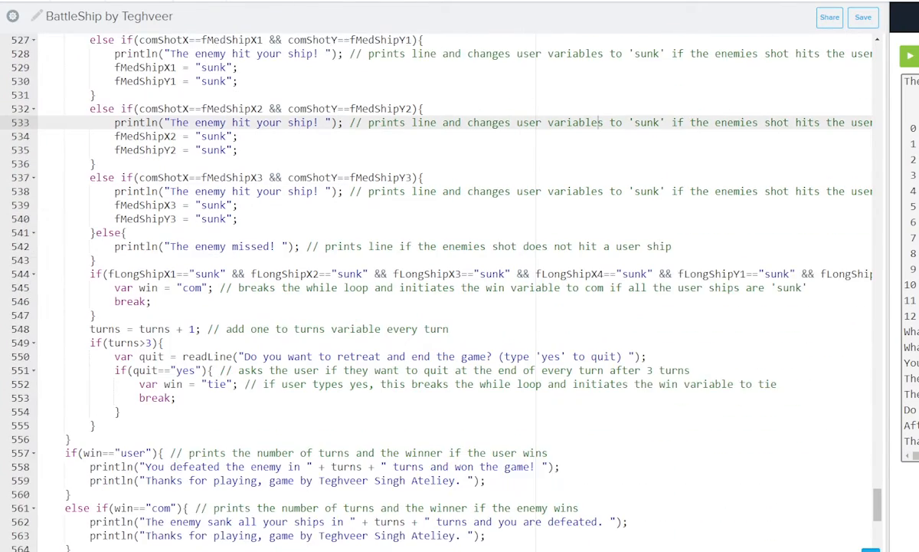
- Scroll down through the BattleShip code to its win/tie ending logic
scroll(down, 3)
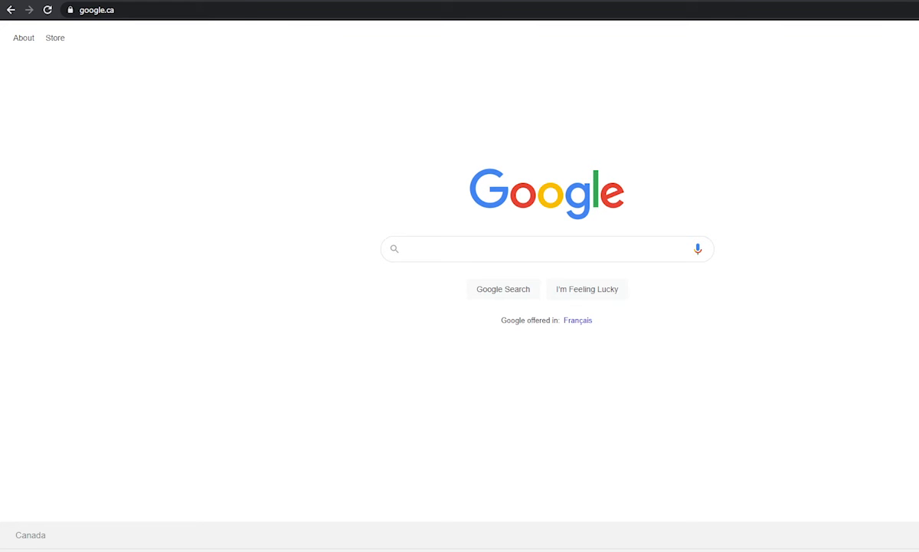
- Search Google for CodeHS, start Sign Up and choose Create Student Account to reach the sections list
text(cod)
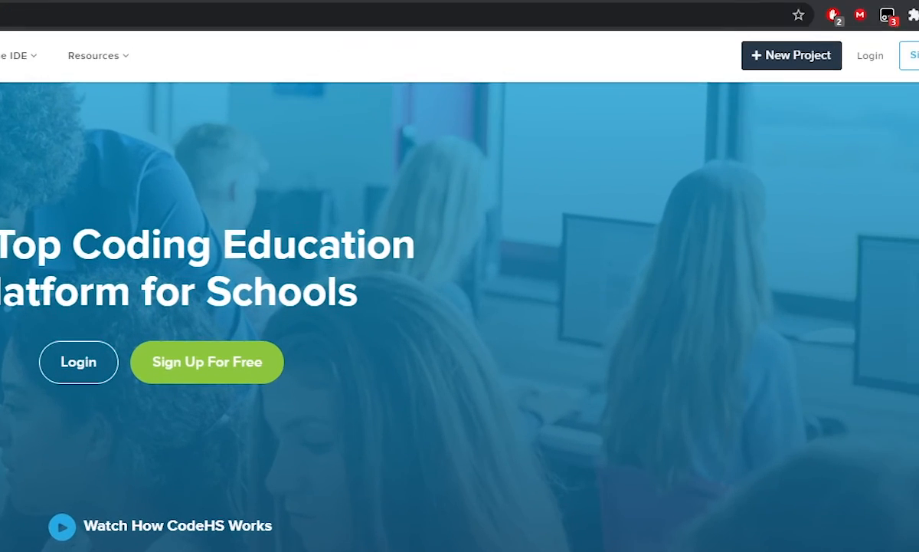
click(207, 362)
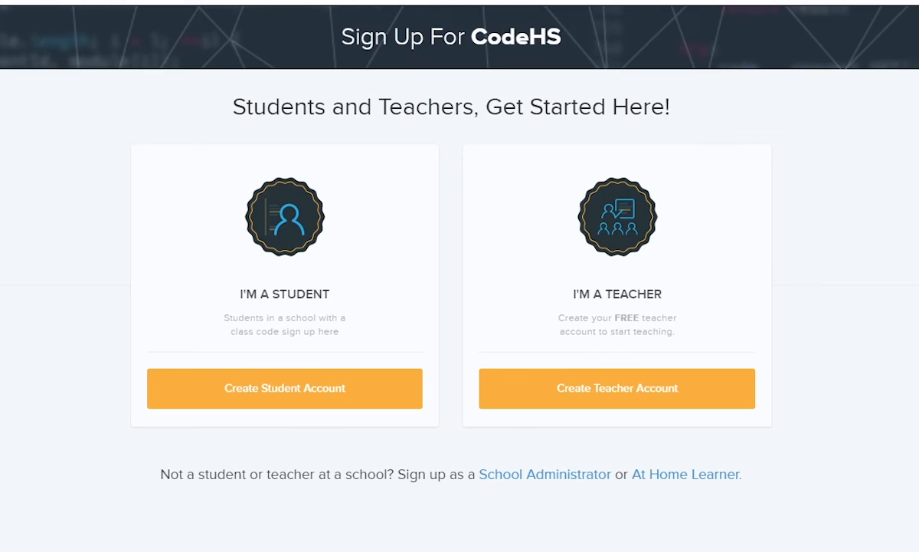
mouse_move(309, 395)
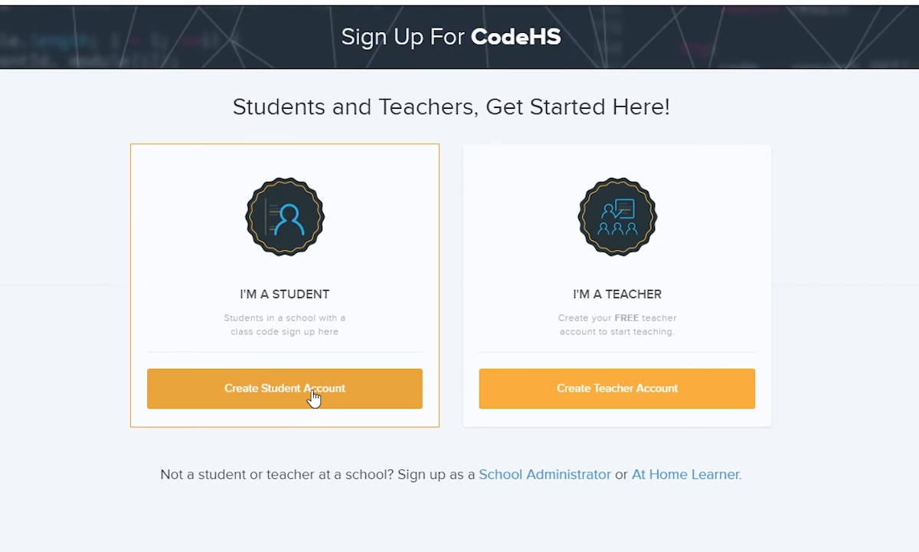
click(286, 388)
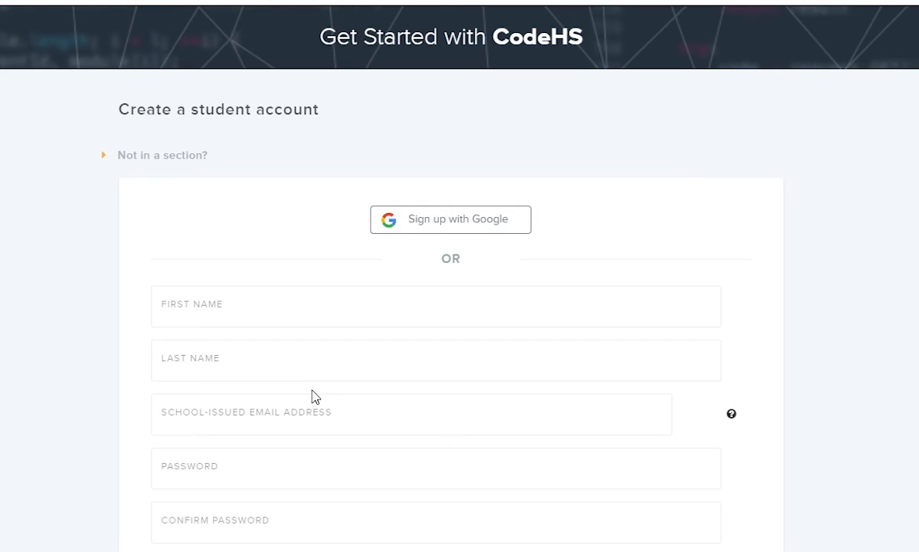
scroll(down, 3)
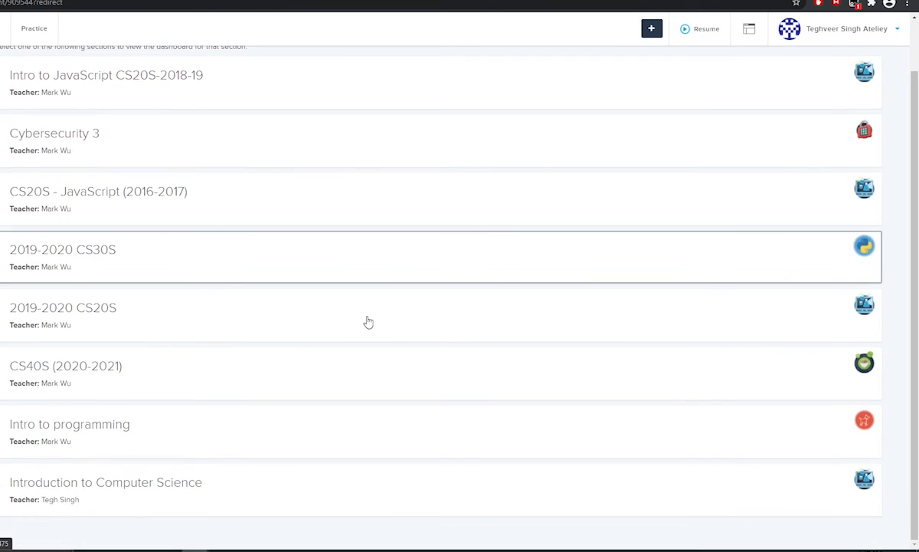
- Join the Introduction to Computer Science section by entering its class code
click(846, 28)
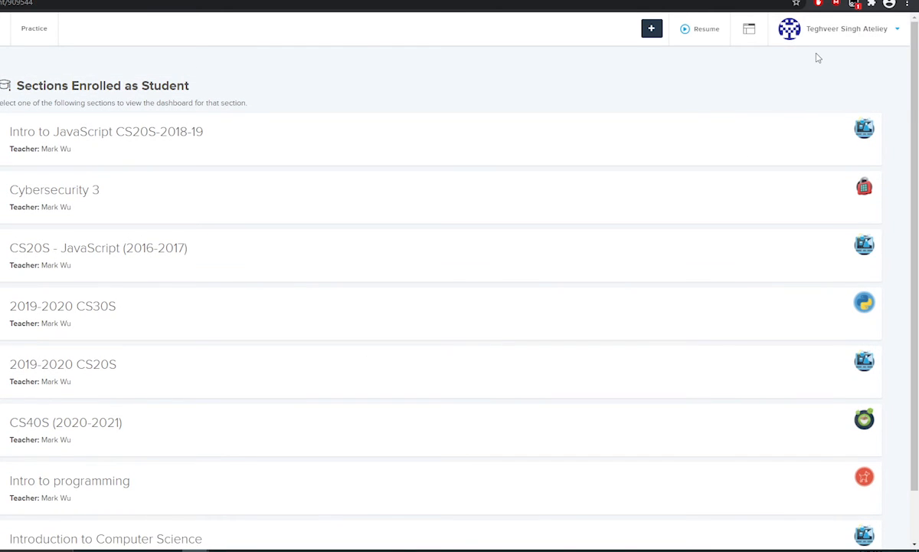
mouse_move(749, 78)
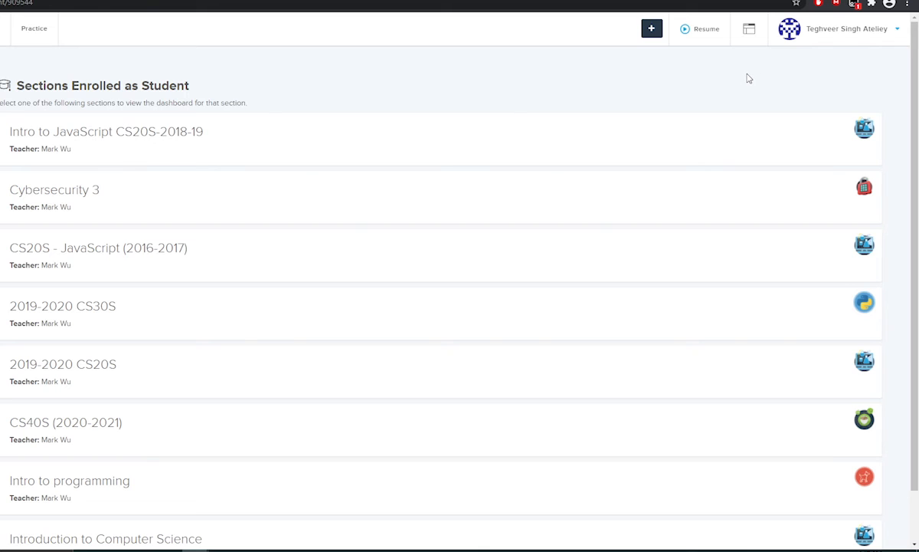
mouse_move(724, 92)
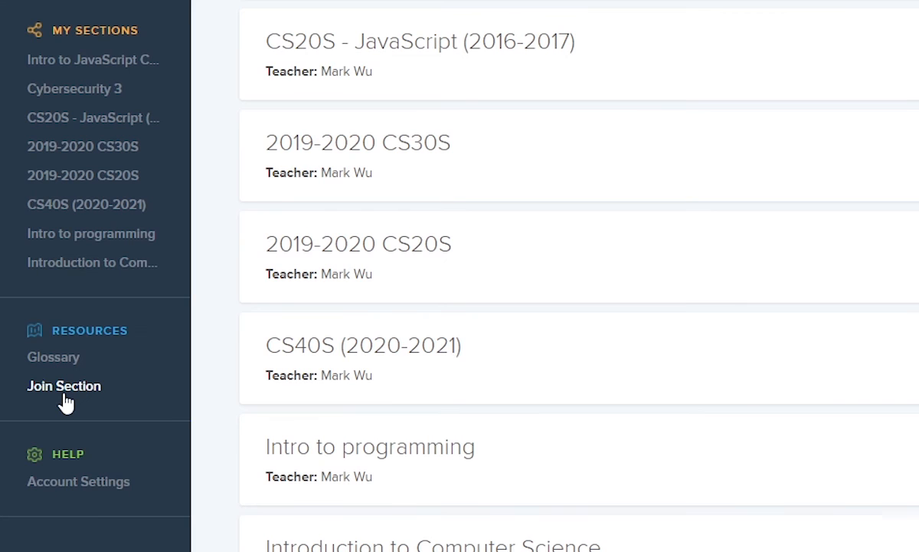
click(64, 387)
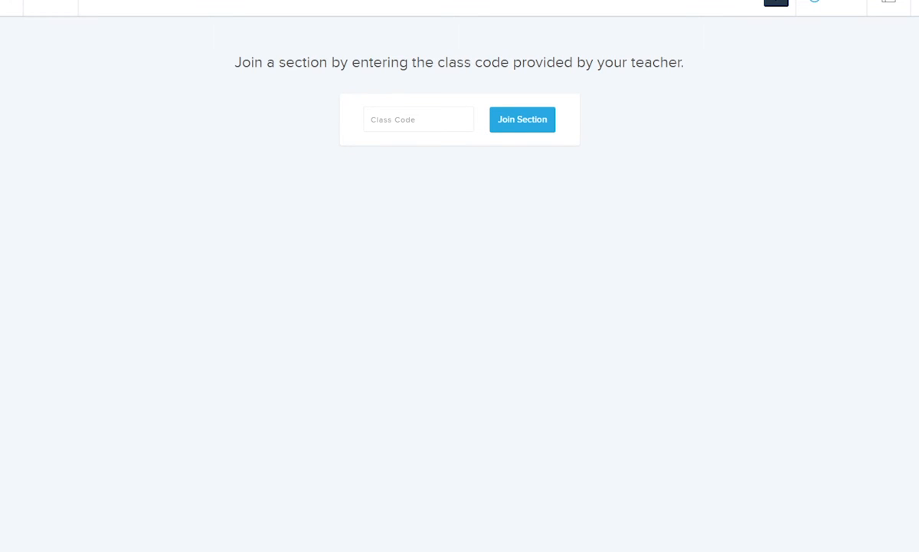
mouse_move(279, 144)
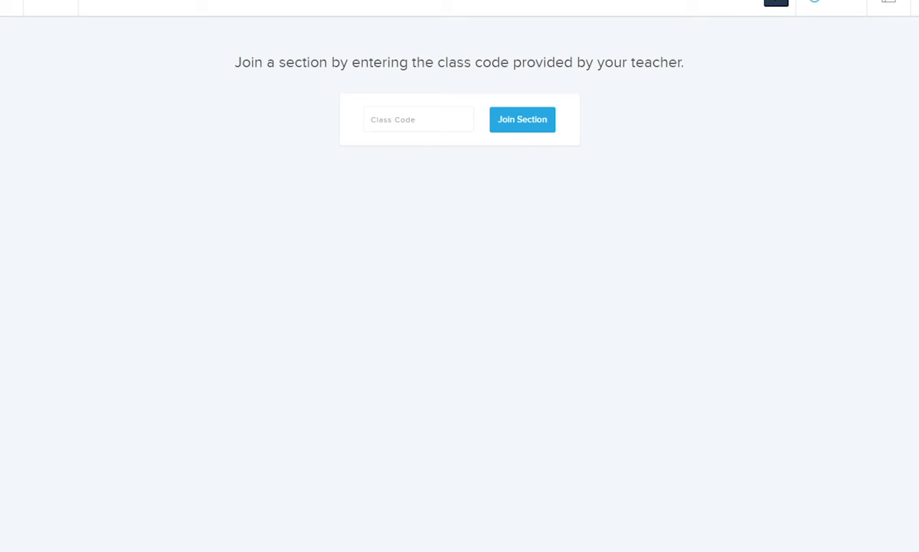
click(521, 119)
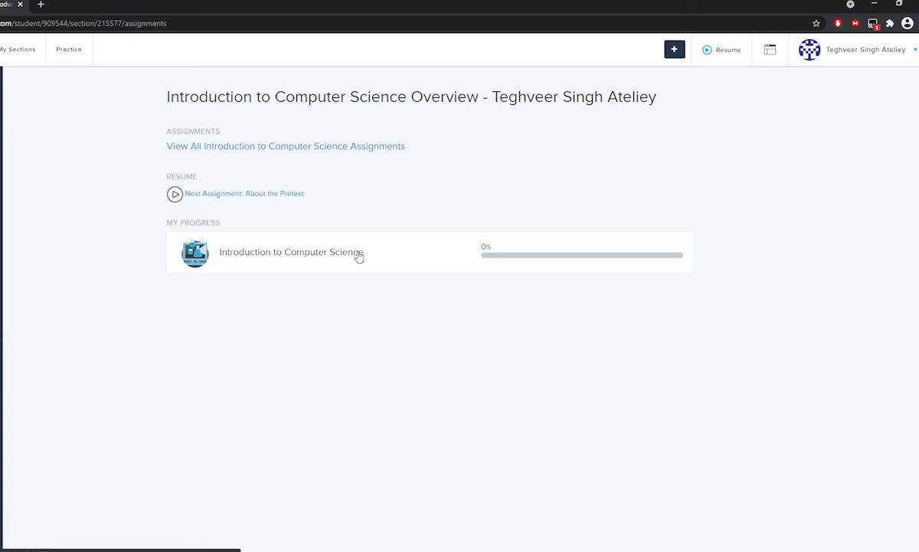
- Open the course's Karel lesson 1.1.3, continue to 1.1.4, then return to My Assignments
click(285, 146)
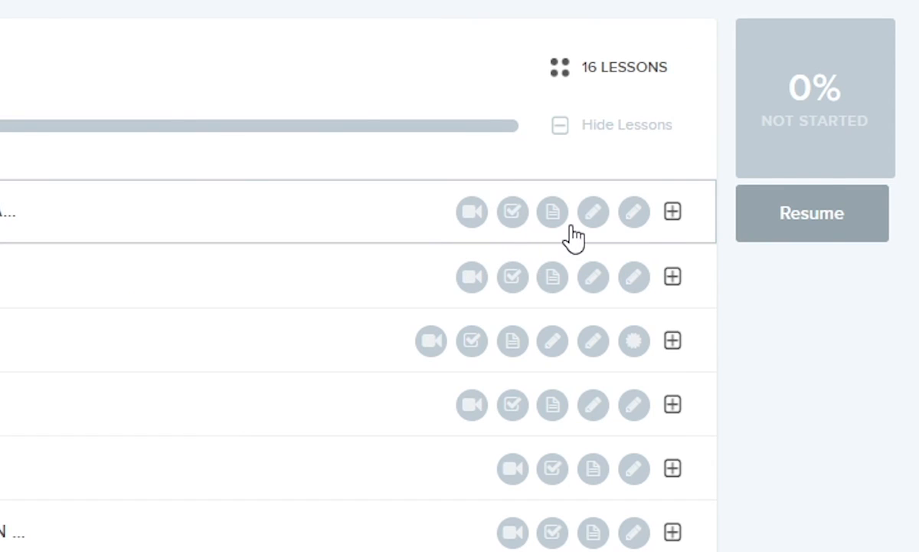
mouse_move(623, 242)
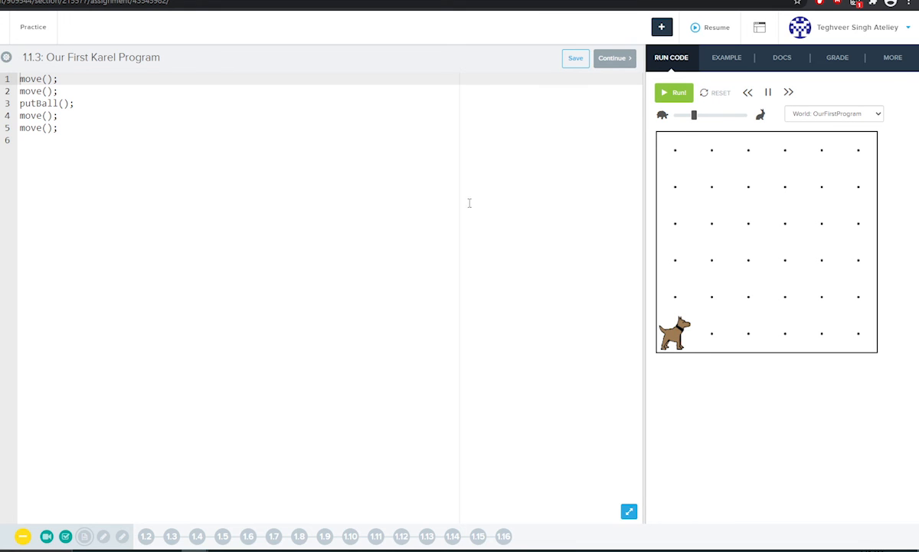
click(576, 58)
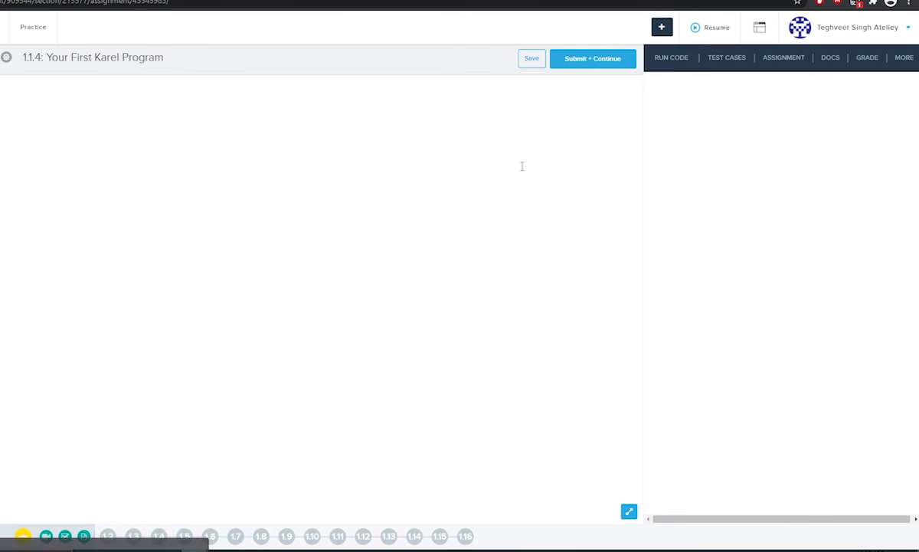
click(672, 59)
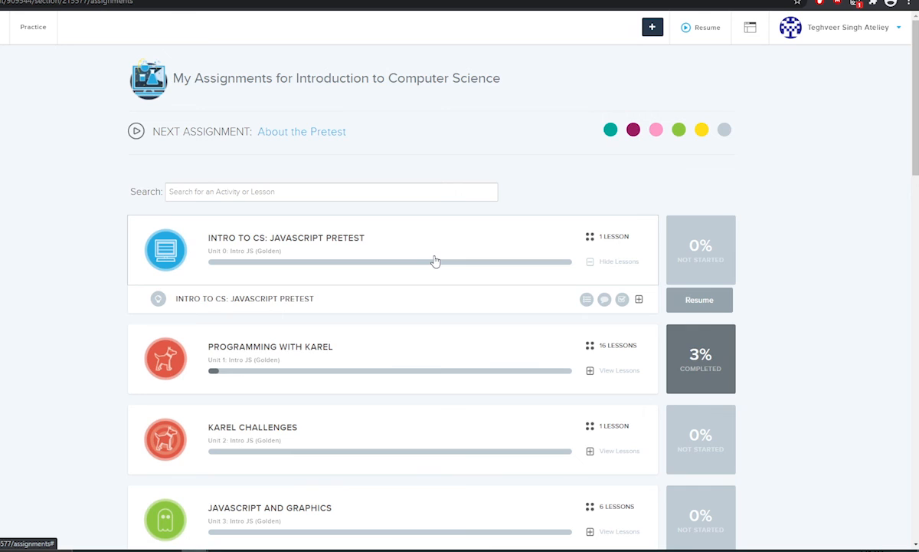
- Expand the unit, open 2.1.1 Fetch and run its program so Karel walks the grid
scroll(down, 3)
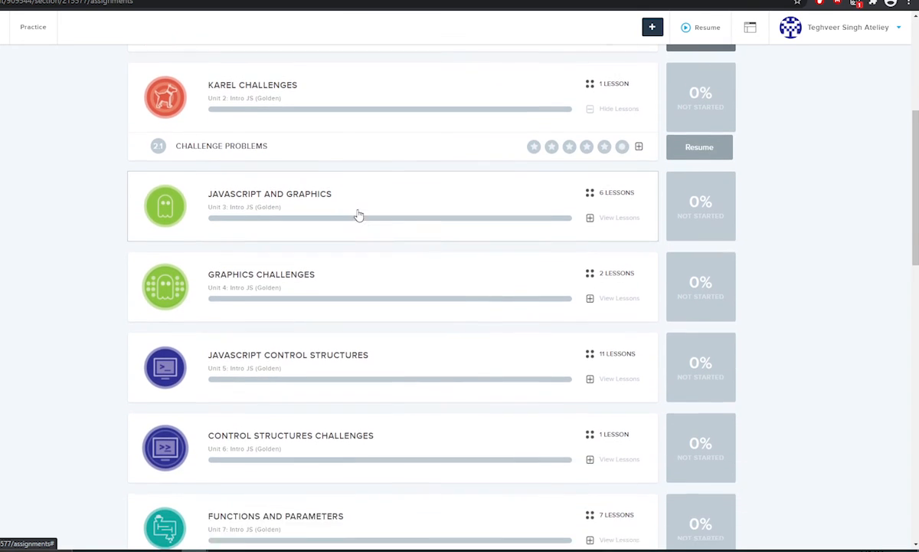
scroll(up, 3)
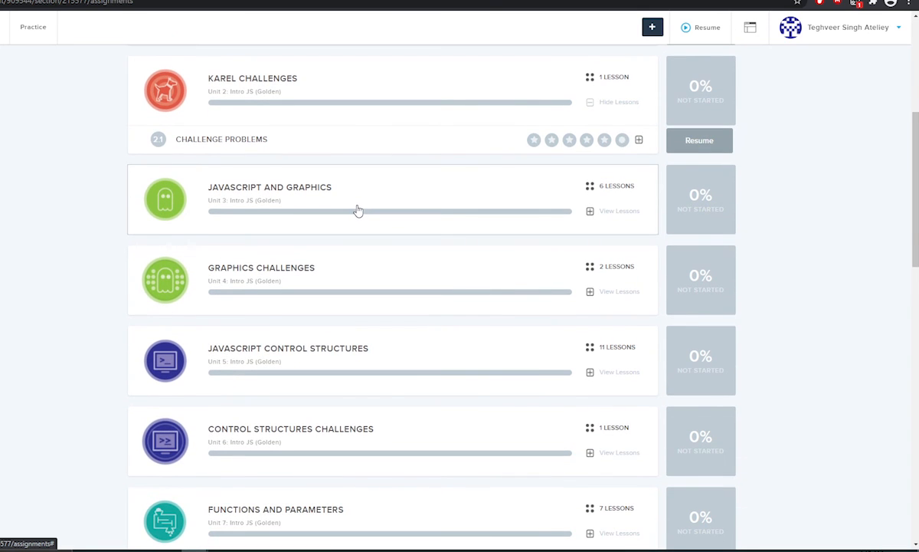
click(619, 212)
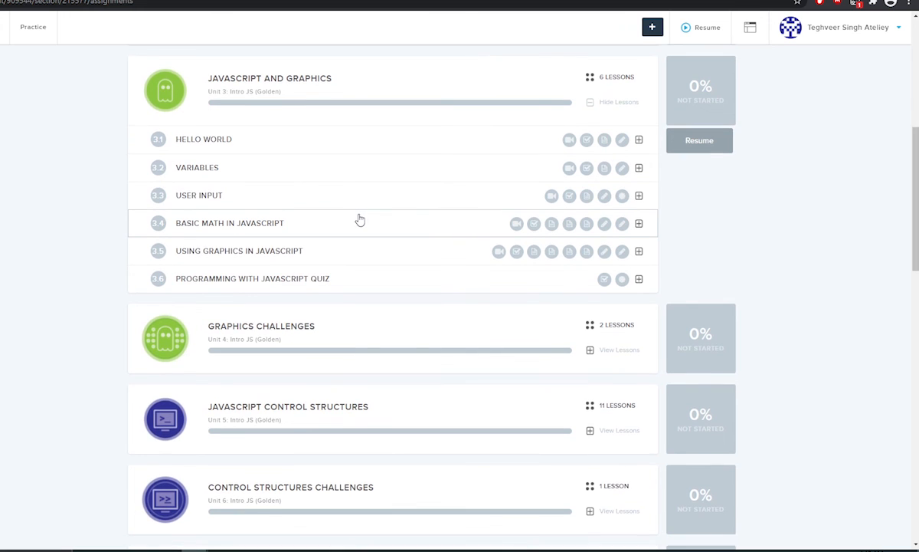
mouse_move(358, 207)
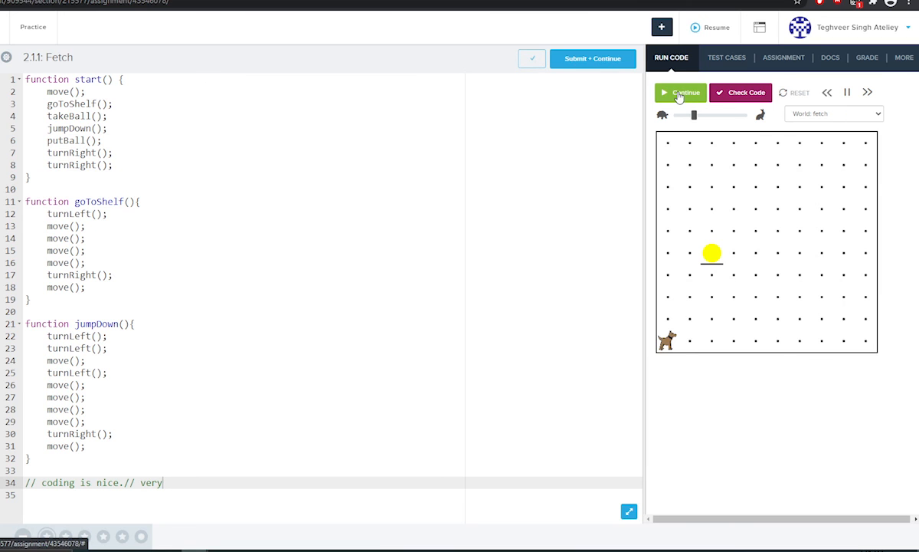
click(680, 92)
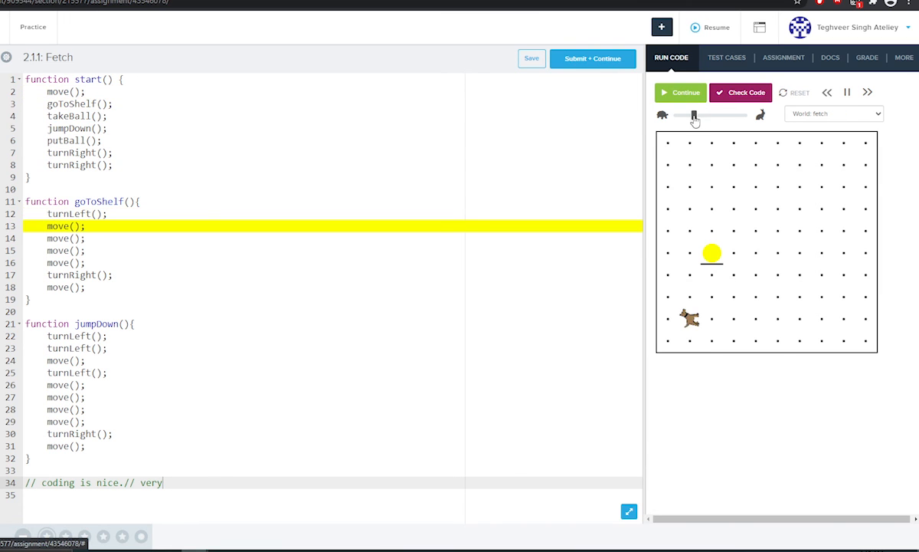